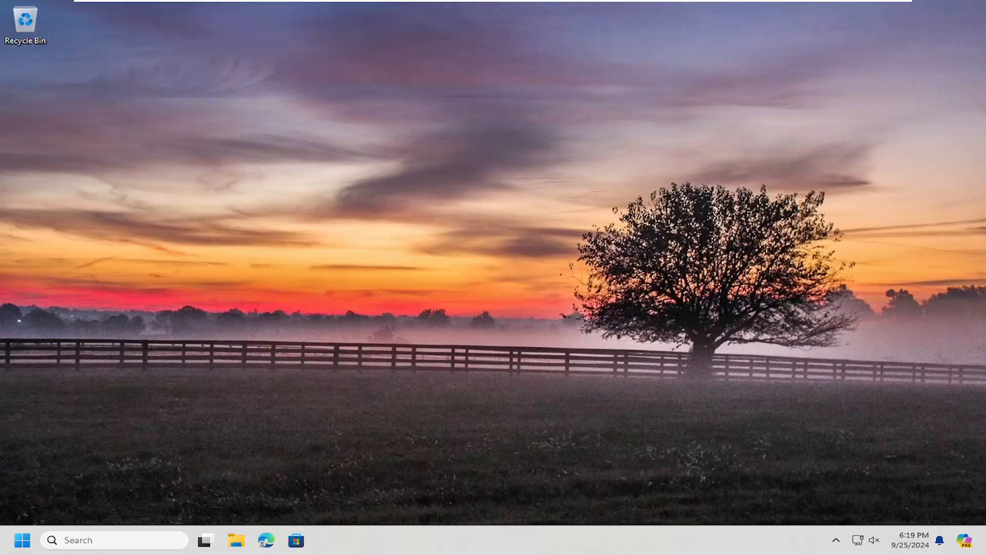
# Search 'settings' from the Start menu to launch the Settings app
pyautogui.click(22, 539)
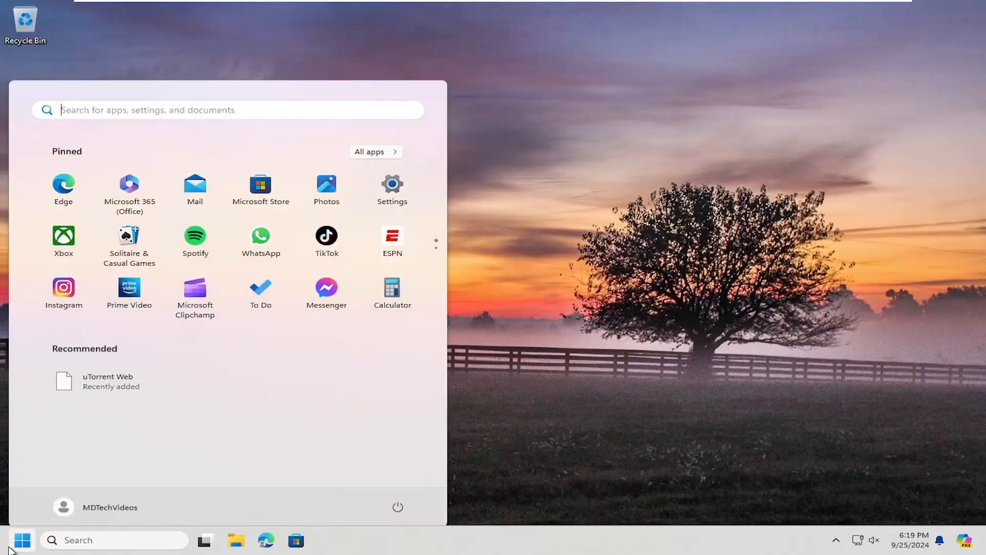
pyautogui.write('settings')
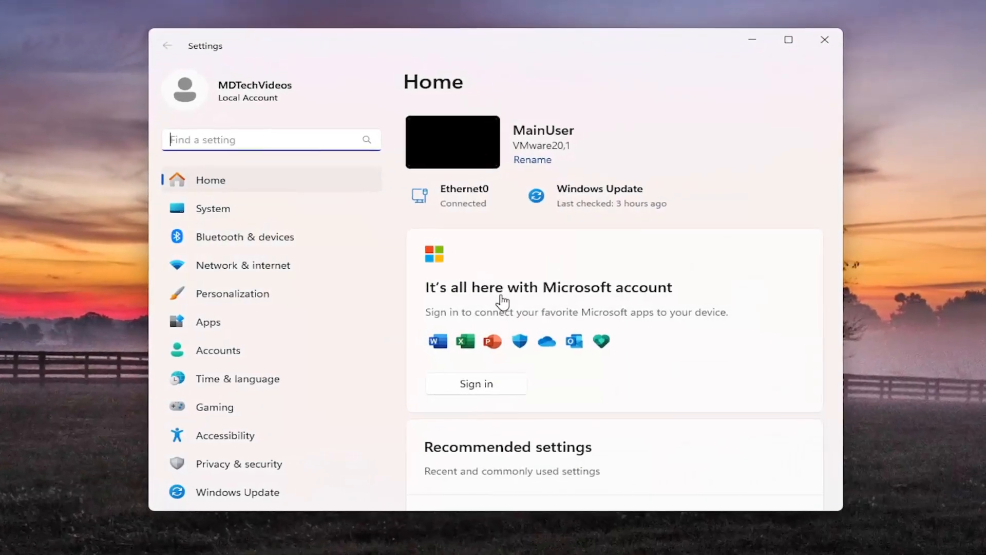
# Find 'teams' under Installed apps and open Microsoft Teams (personal) advanced options
pyautogui.click(208, 322)
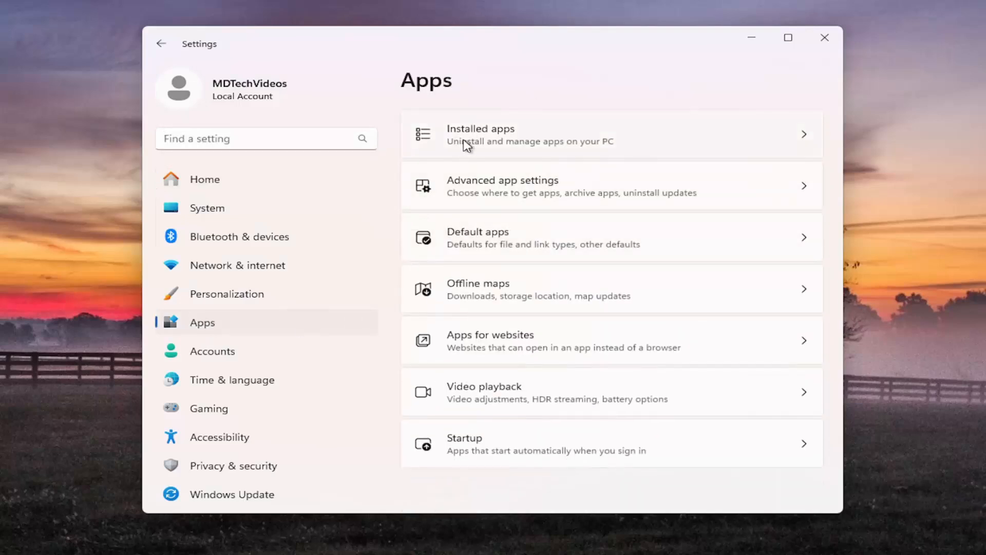
pyautogui.click(480, 134)
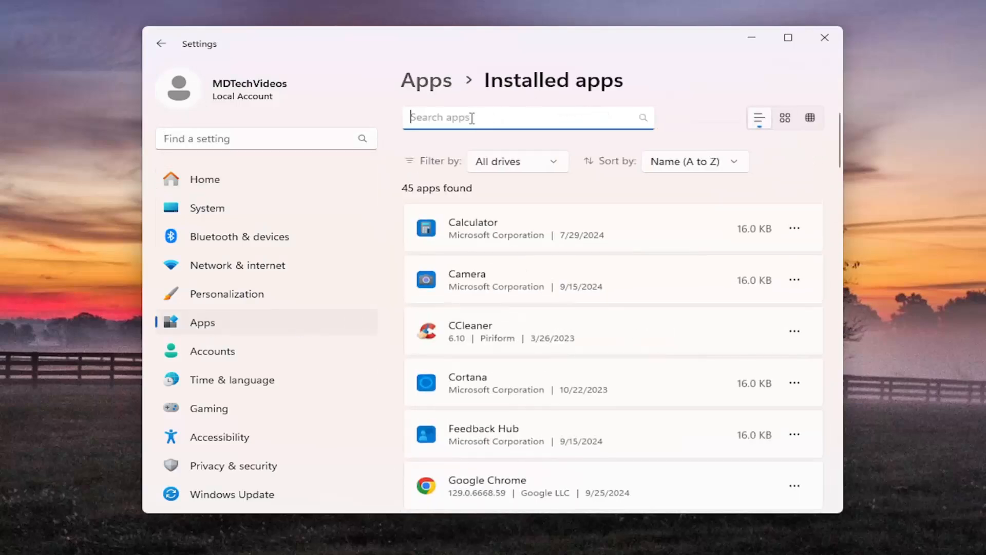
pyautogui.write('teams')
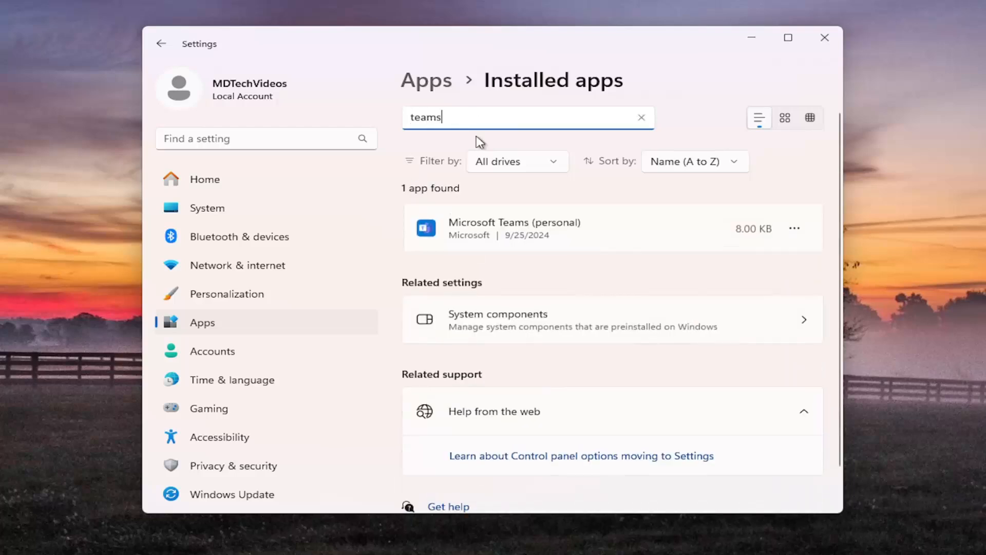
pyautogui.click(795, 227)
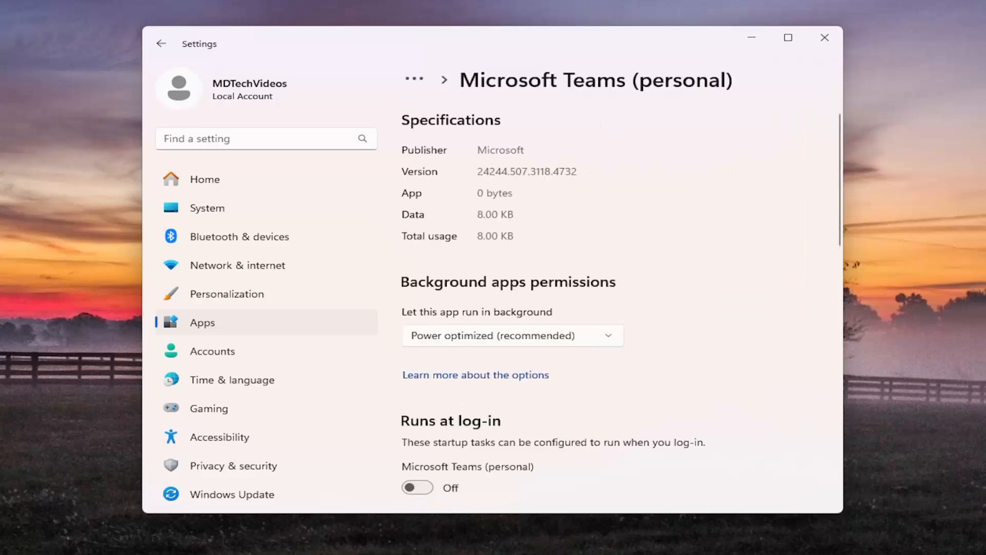
# Run Repair on Microsoft Teams (personal) from the Reset section
pyautogui.scroll(-3)
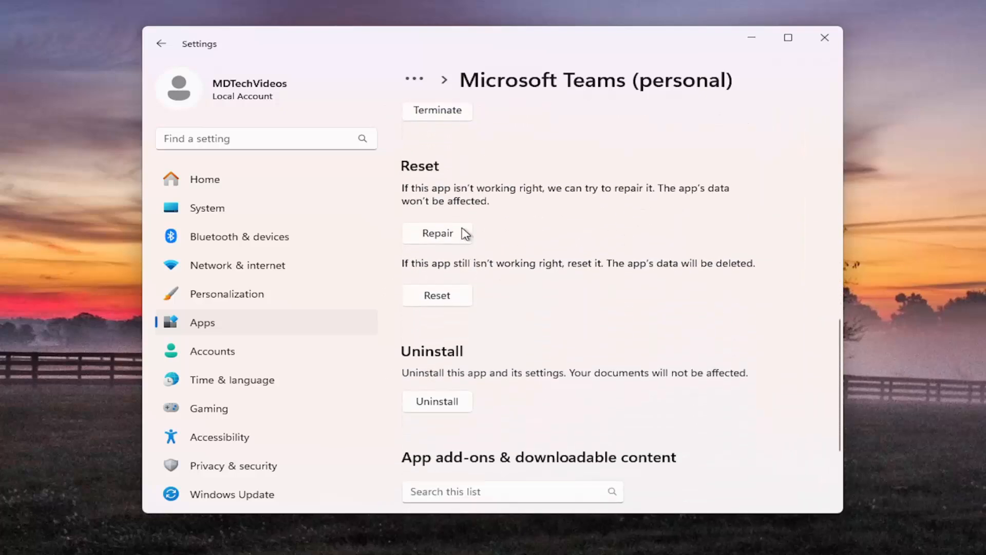
pyautogui.moveTo(401, 214)
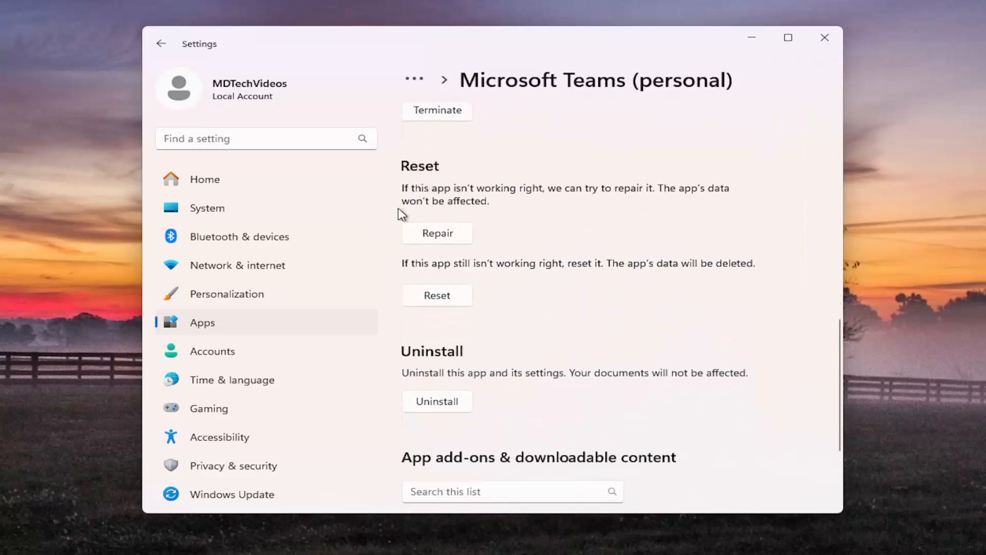
pyautogui.moveTo(585, 224)
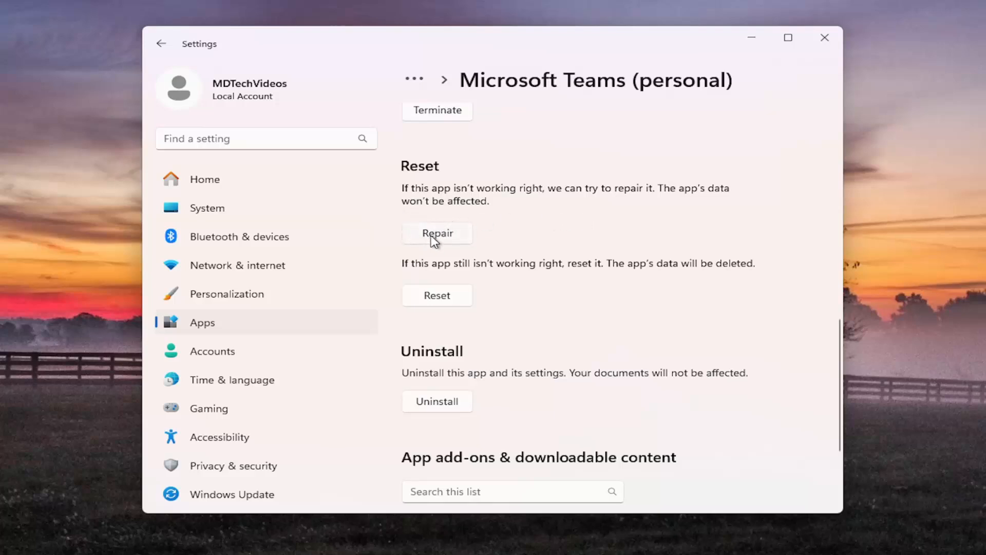
pyautogui.click(437, 233)
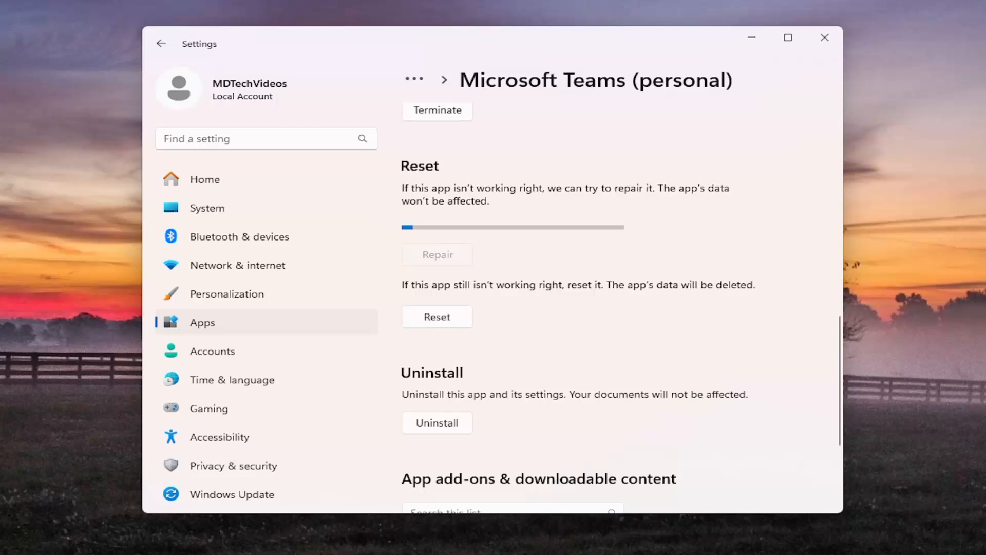
pyautogui.click(437, 254)
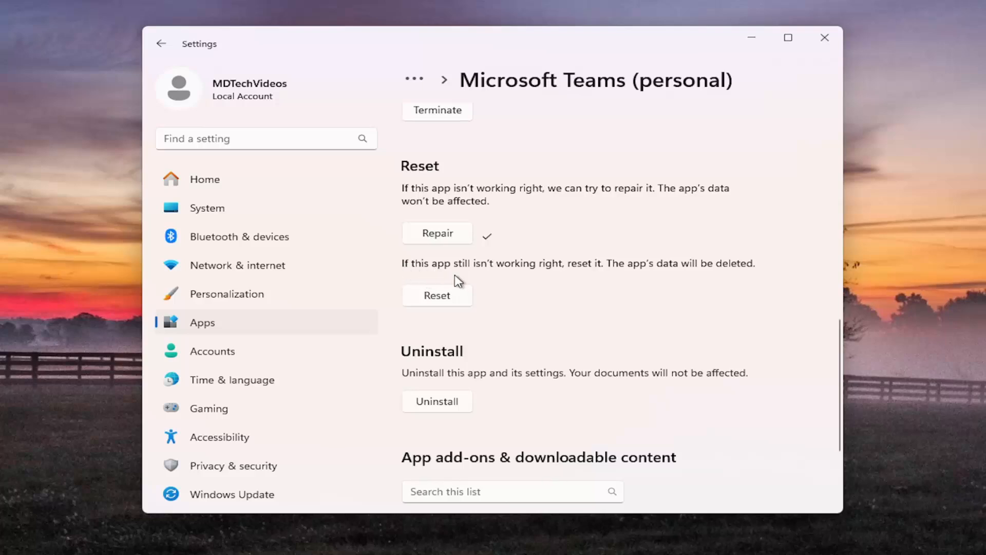
pyautogui.moveTo(733, 270)
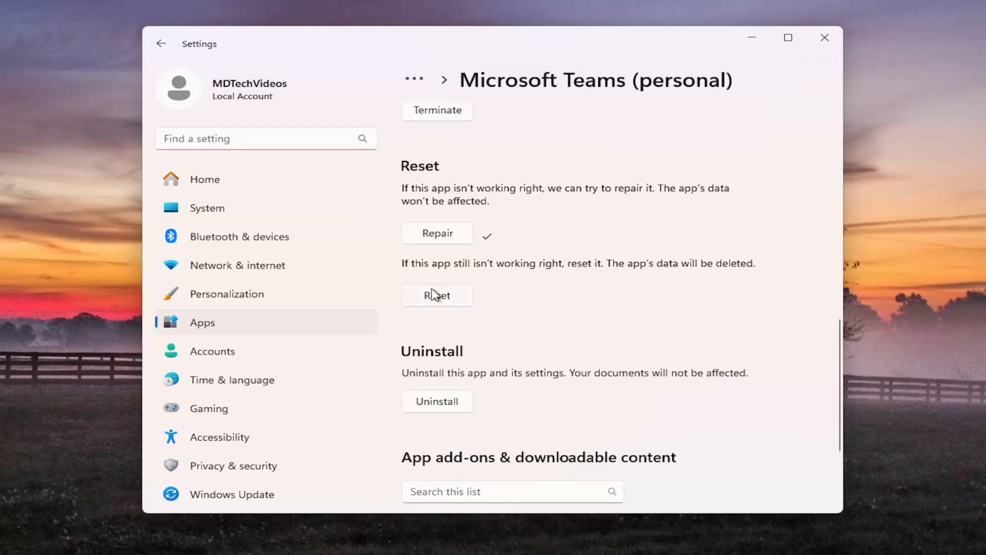
# Reset Microsoft Teams (personal) and confirm deleting its app data
pyautogui.click(437, 294)
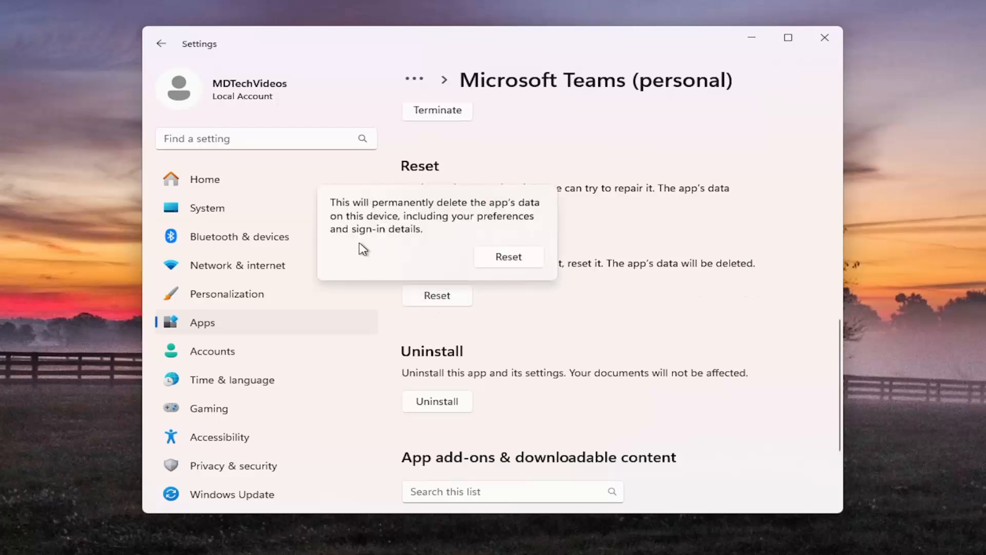
pyautogui.moveTo(382, 244)
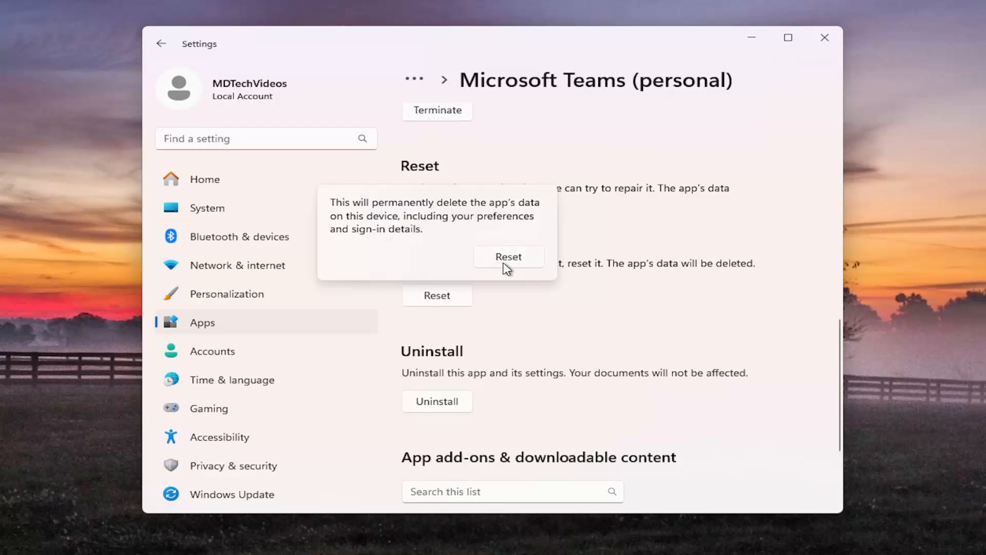
pyautogui.click(509, 257)
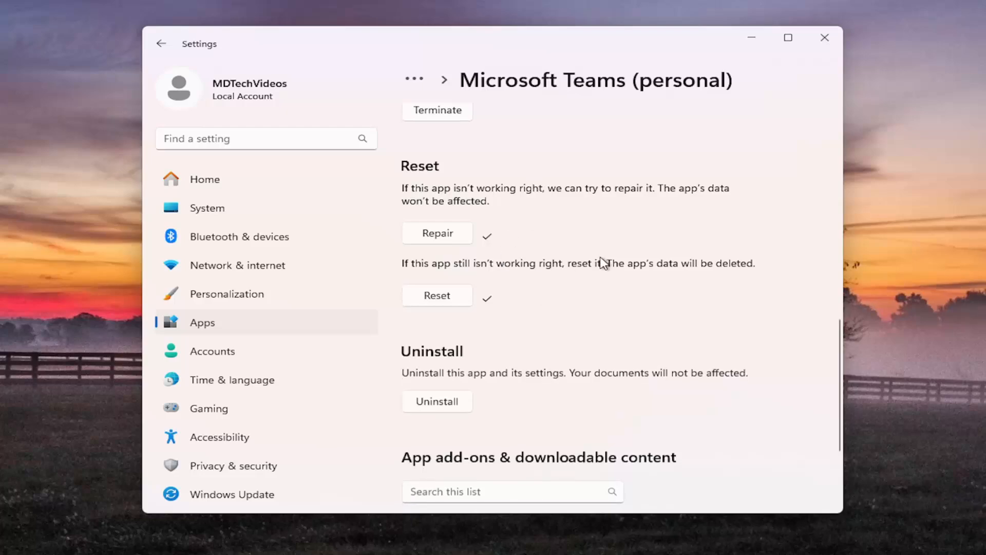
pyautogui.moveTo(825, 52)
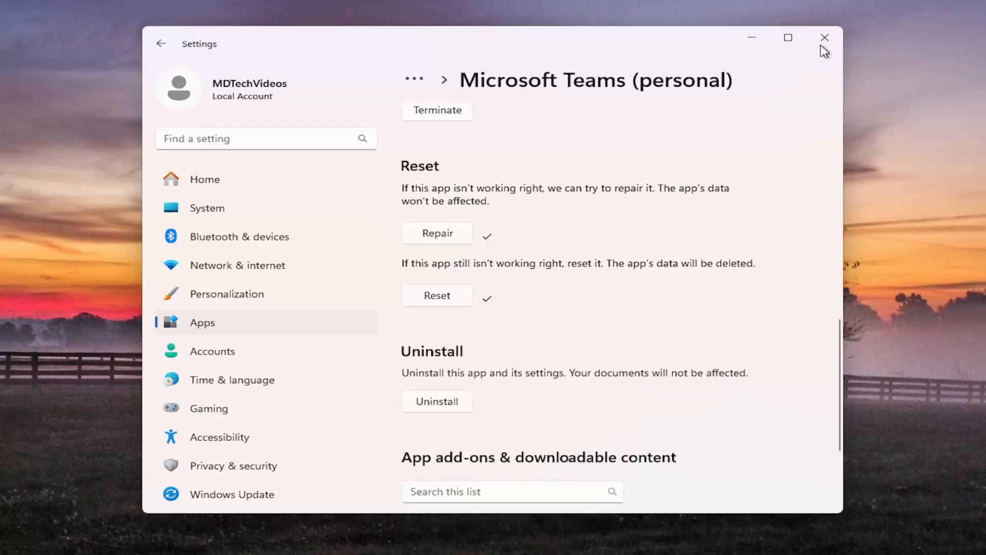
# Close Settings and search 'Internet Options' from the Start menu
pyautogui.click(824, 37)
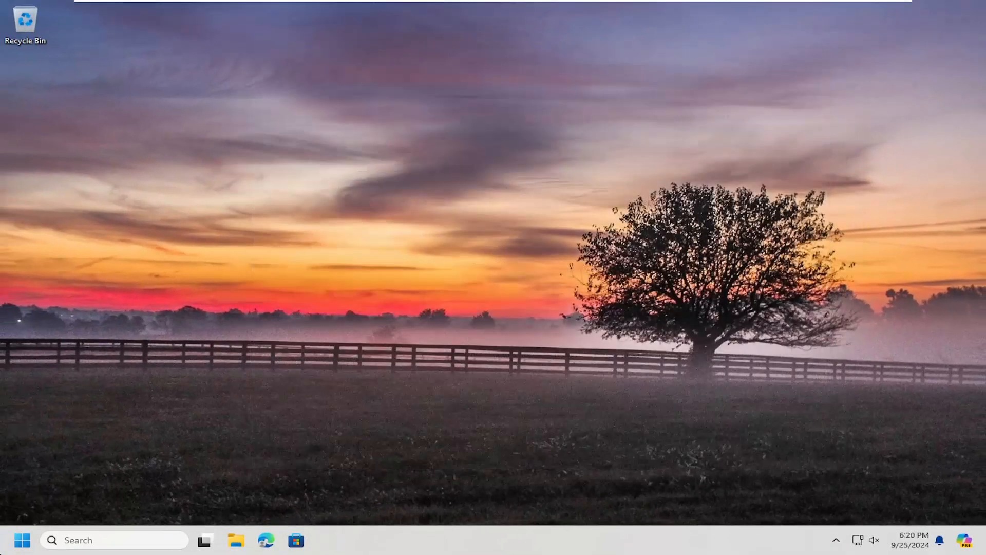
pyautogui.click(22, 539)
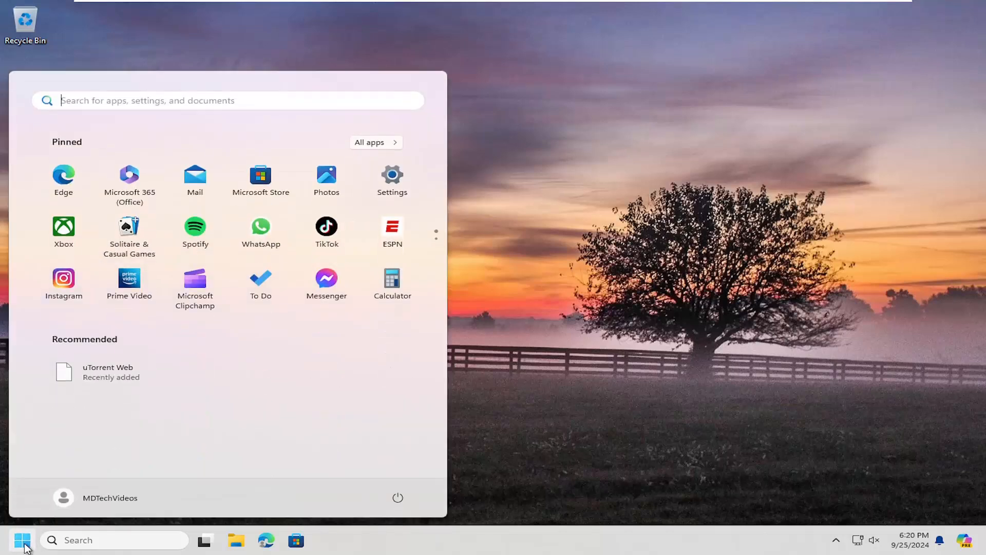
pyautogui.write('Internet Options')
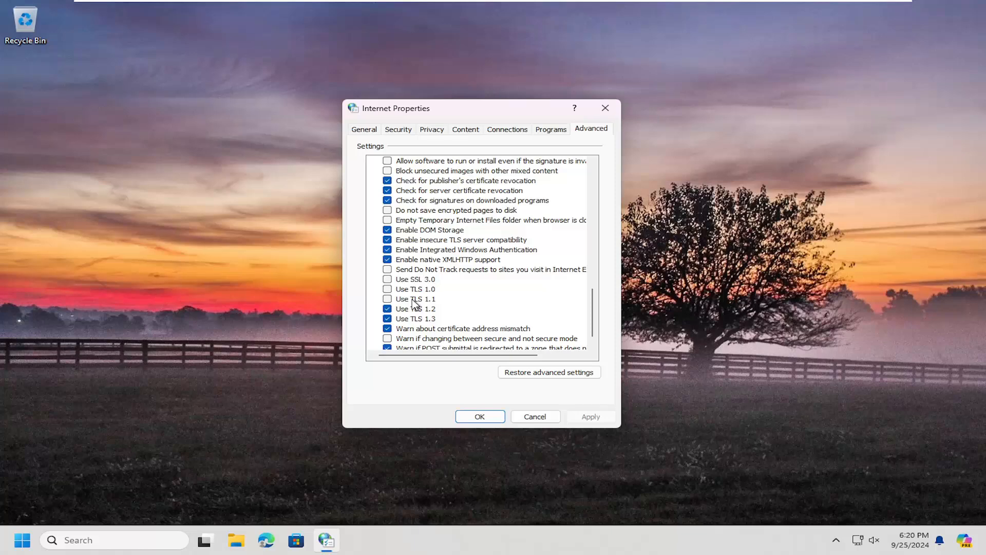
# Tick Use TLS 1.0 in the Advanced tab's Security settings
pyautogui.click(387, 289)
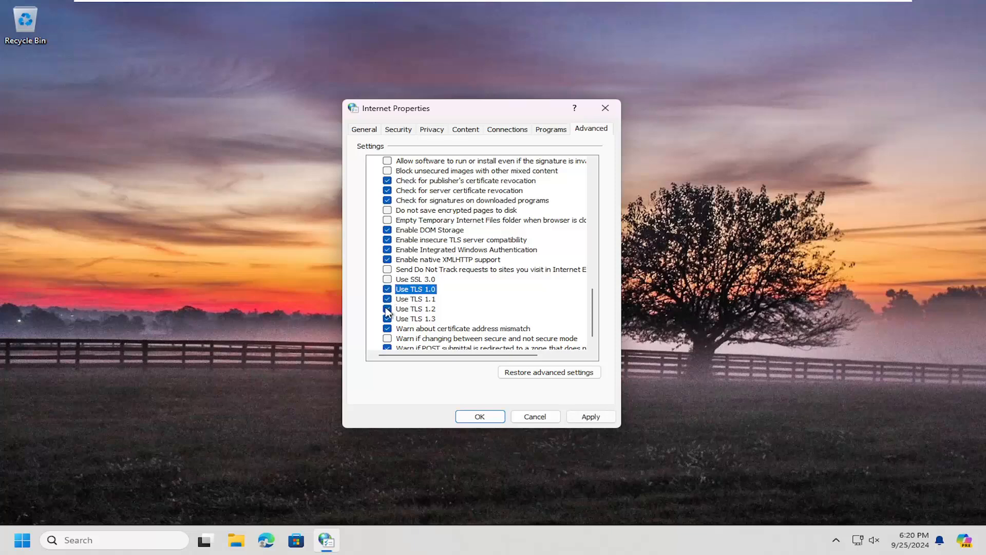